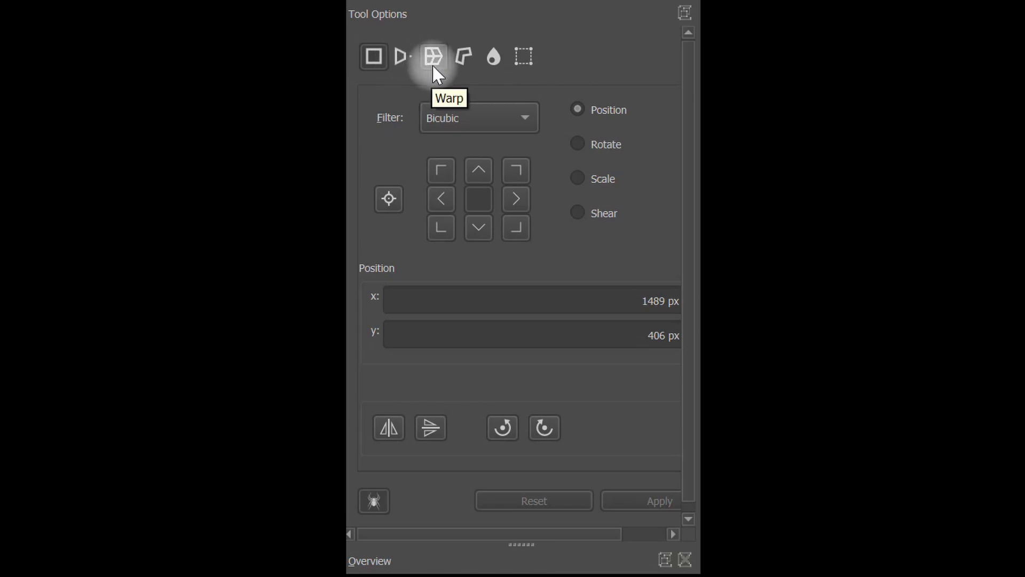
mouse_move(464, 57)
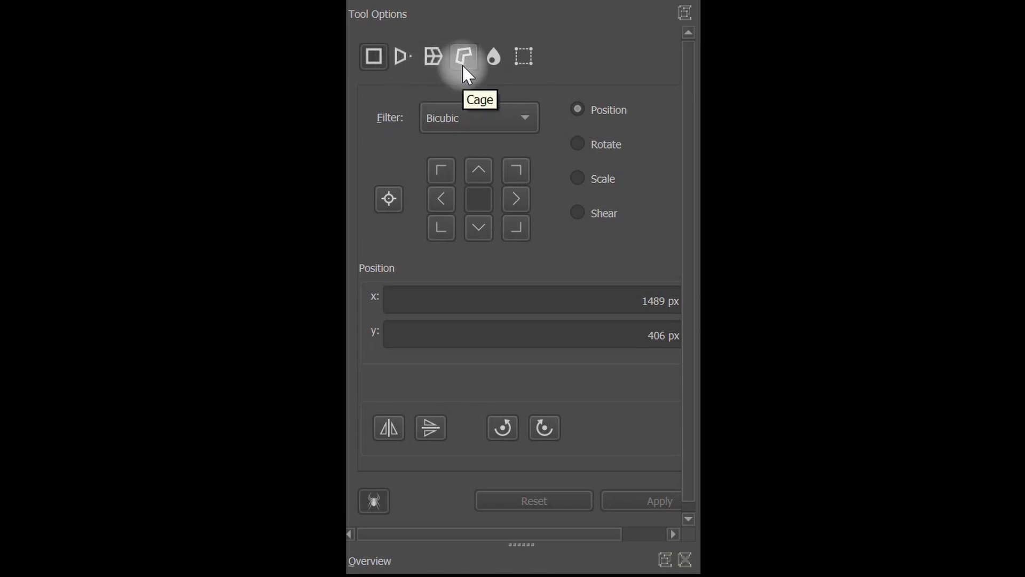
mouse_move(492, 56)
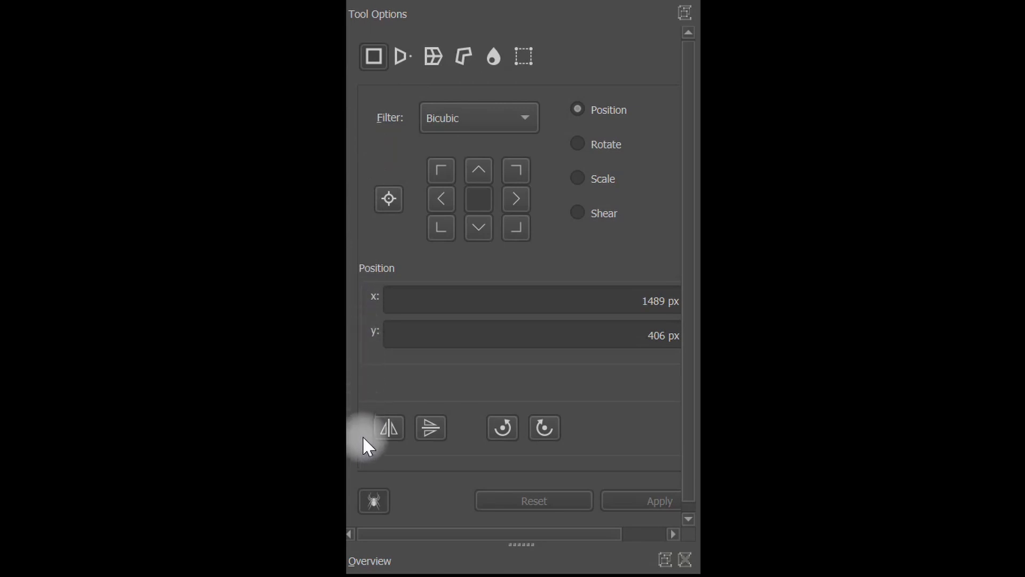
mouse_move(695, 152)
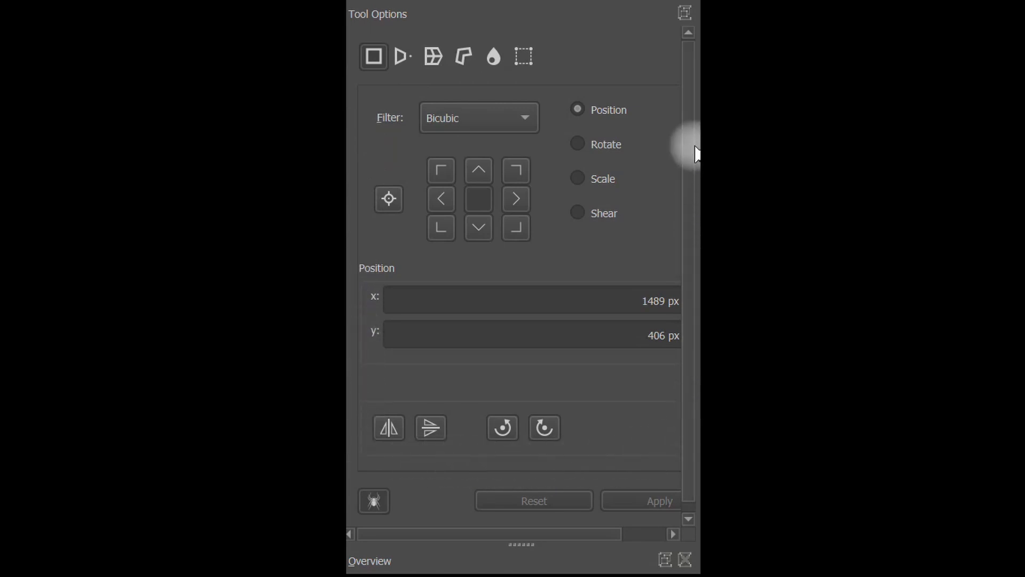
mouse_move(631, 89)
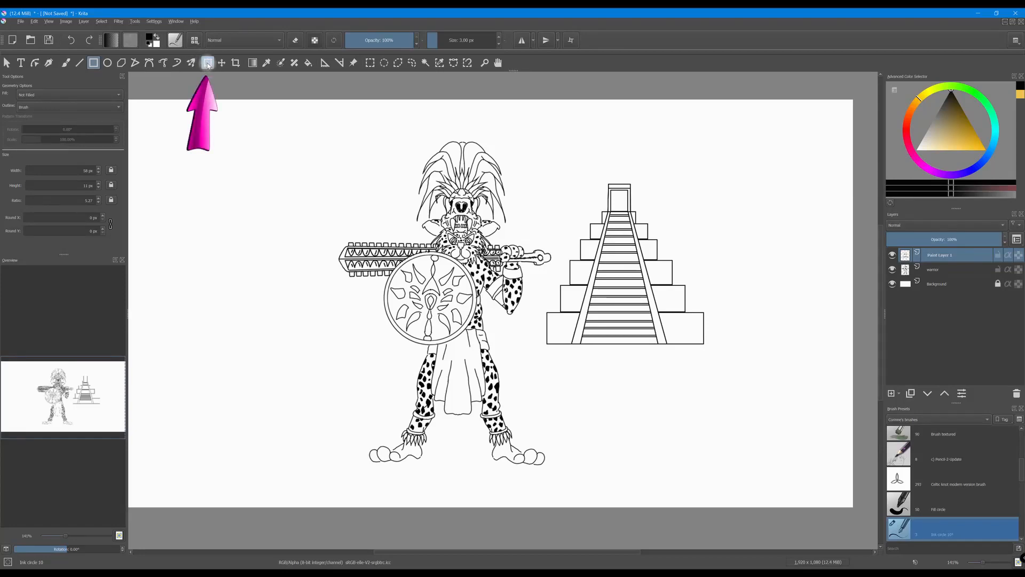
Activate Free Transform (Ctrl+T) on the temple layer, position 1316 by 435 px.
key(ctrl+t)
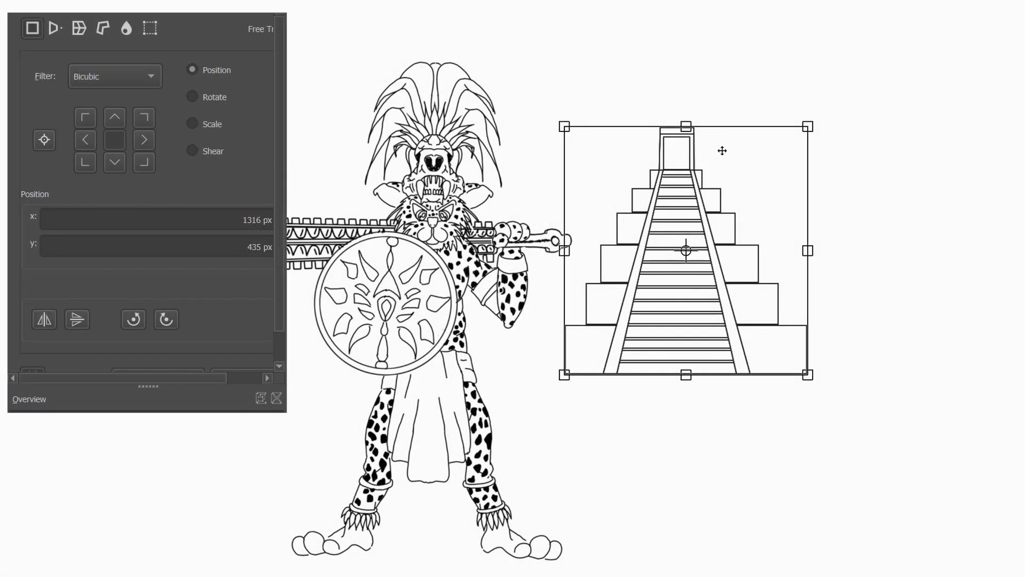
click(77, 319)
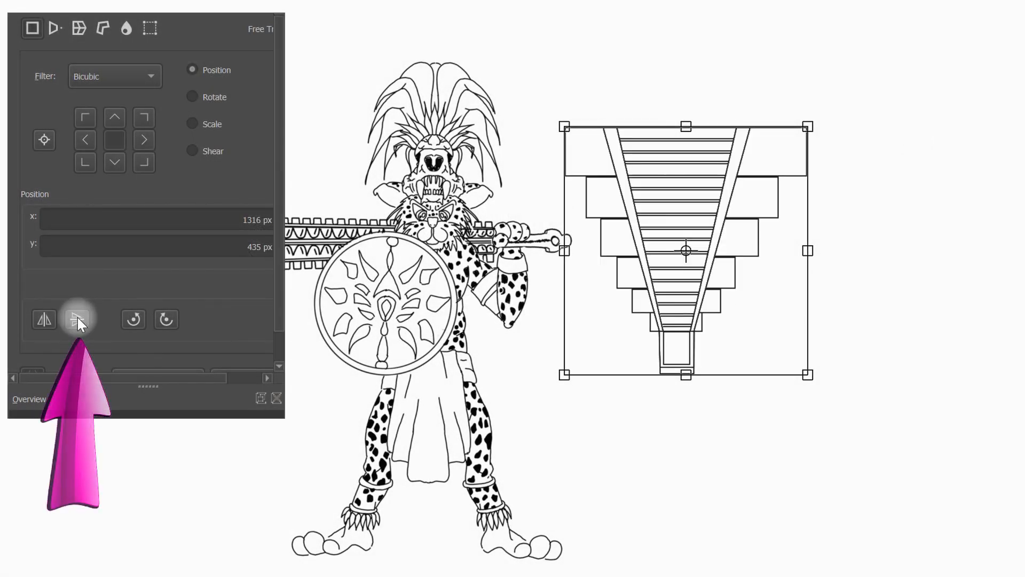
click(77, 319)
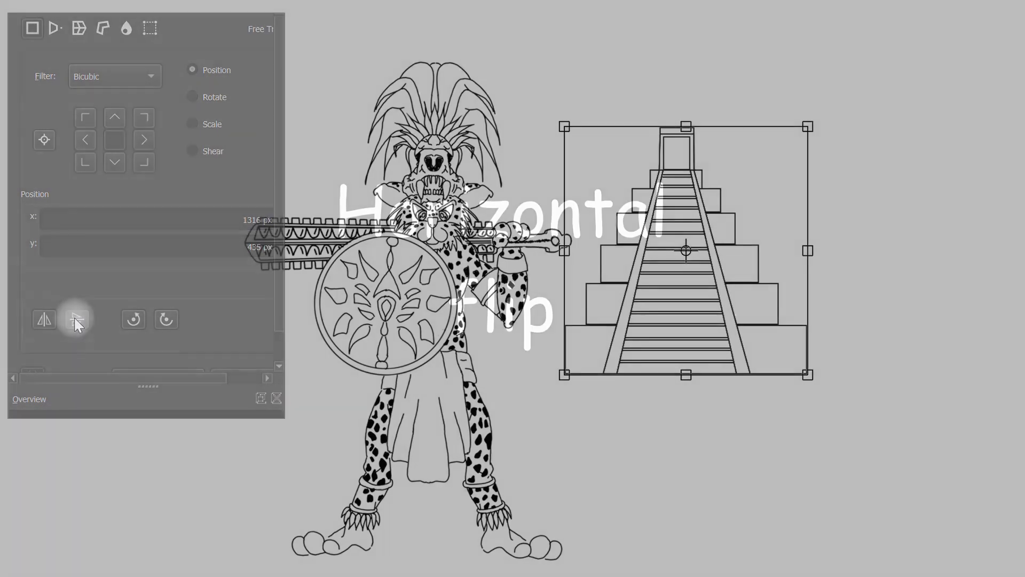
click(44, 320)
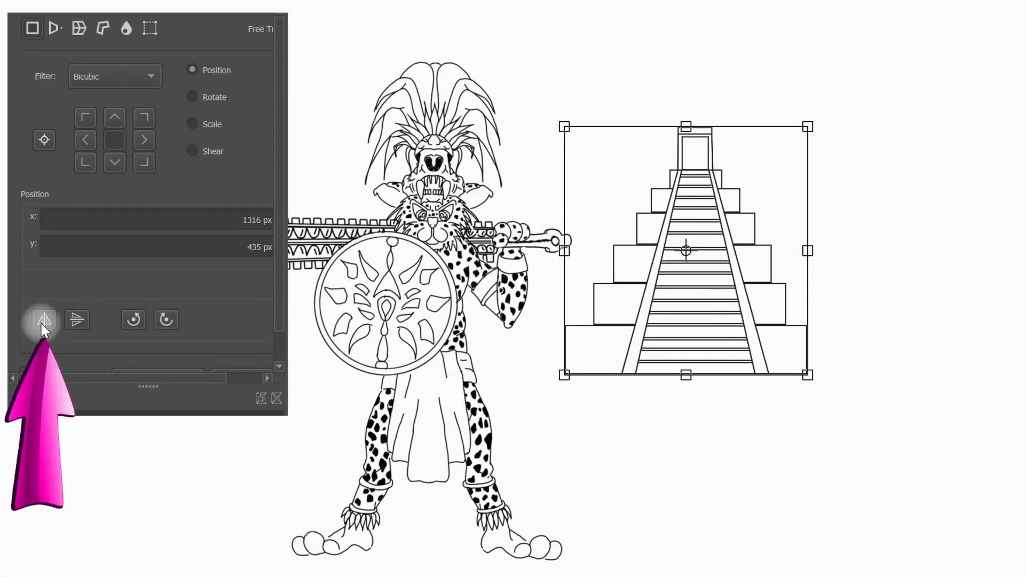
click(44, 320)
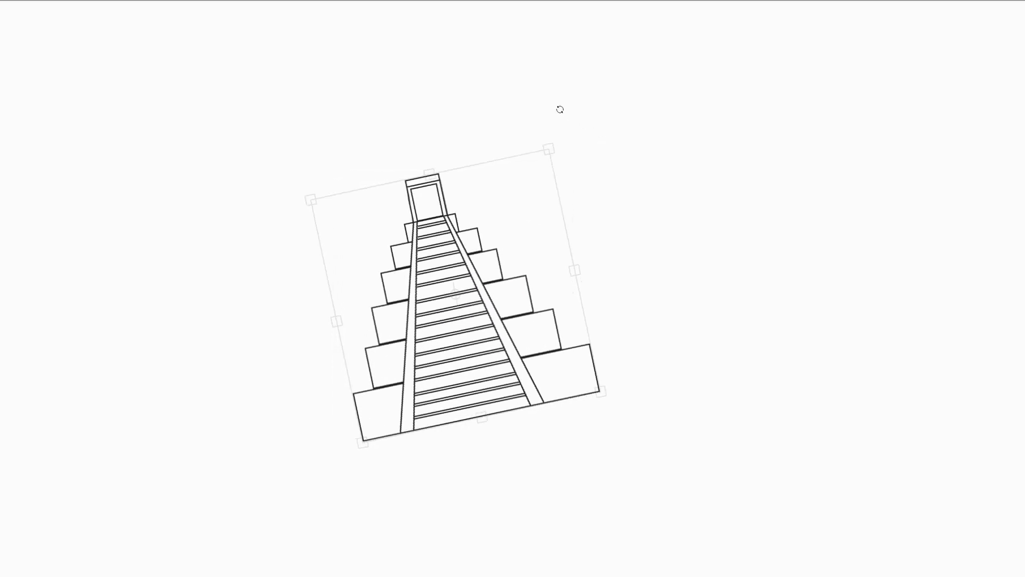
drag(559, 109, 604, 140)
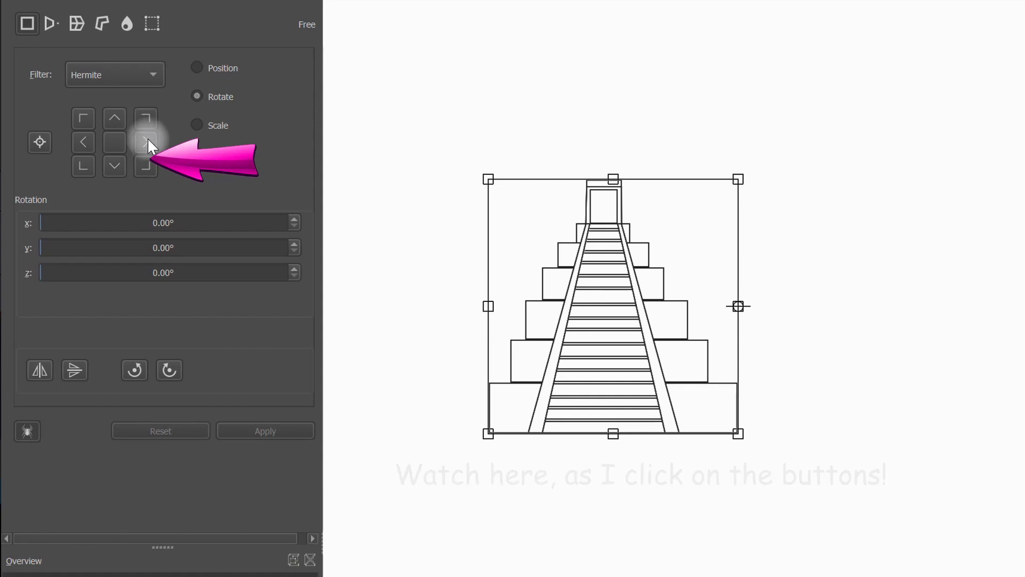
Try pivot points on the edges and corners, ending at the bottom-left for a one-degree tilt.
click(83, 165)
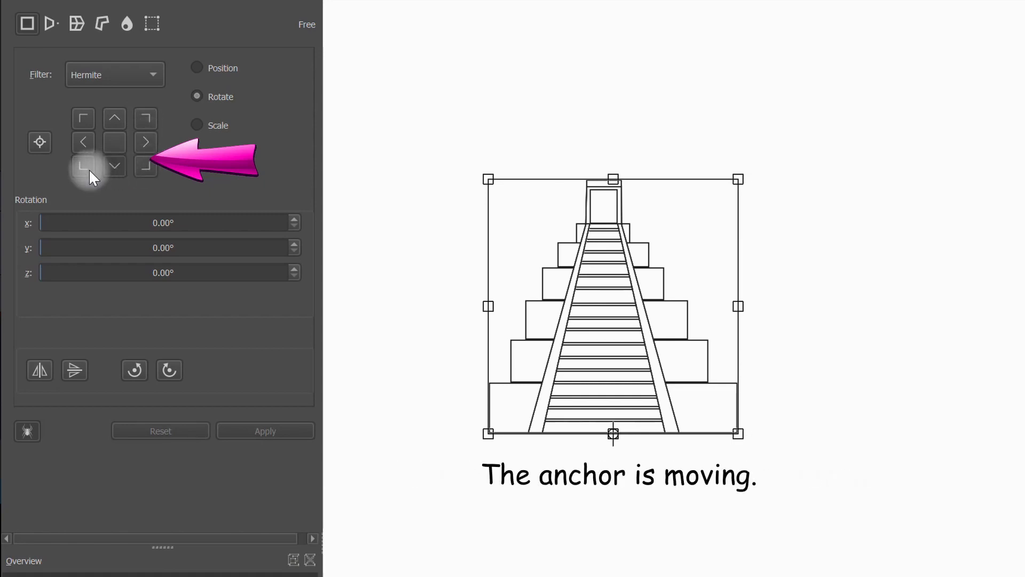
click(84, 119)
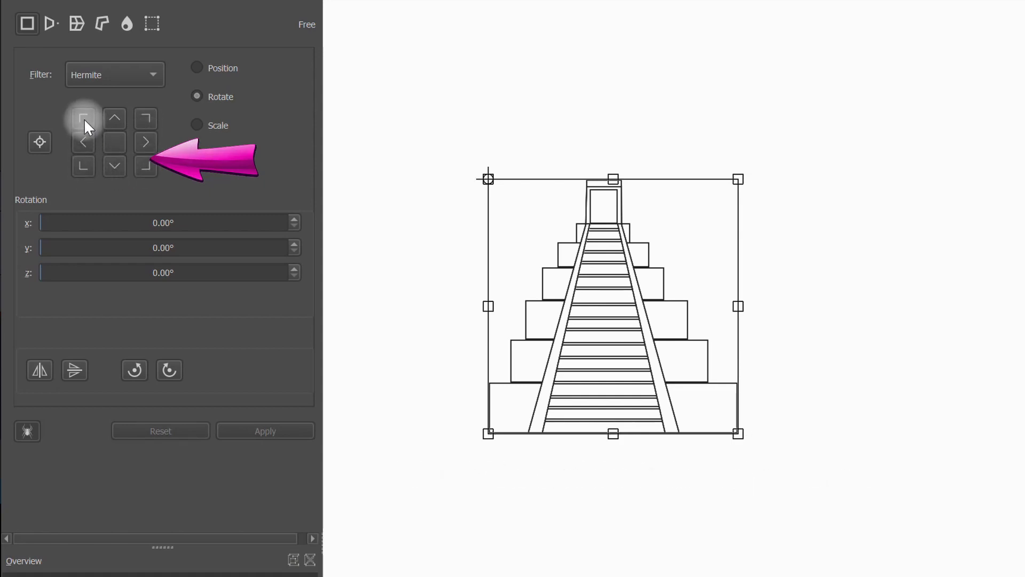
click(83, 119)
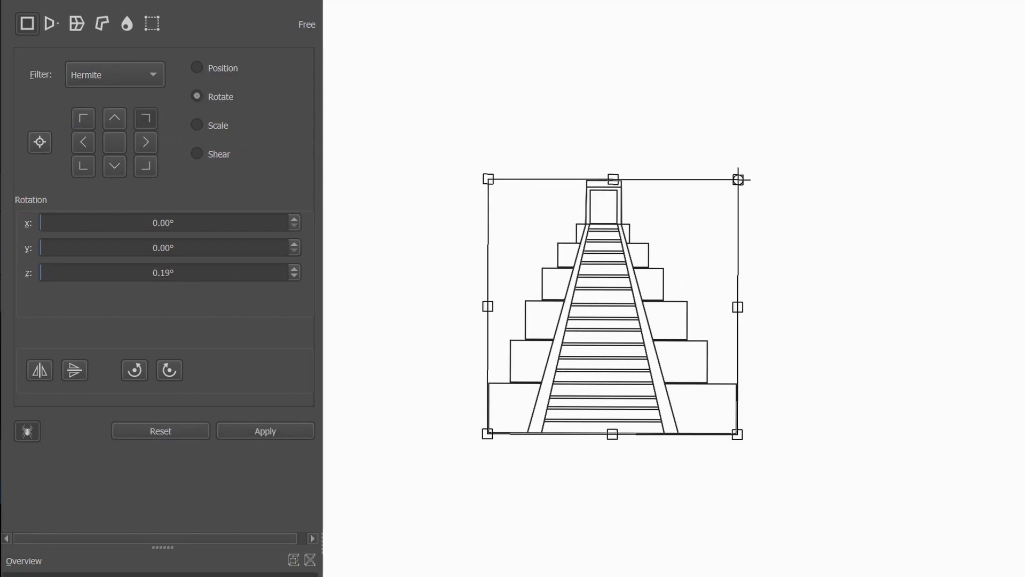
click(83, 165)
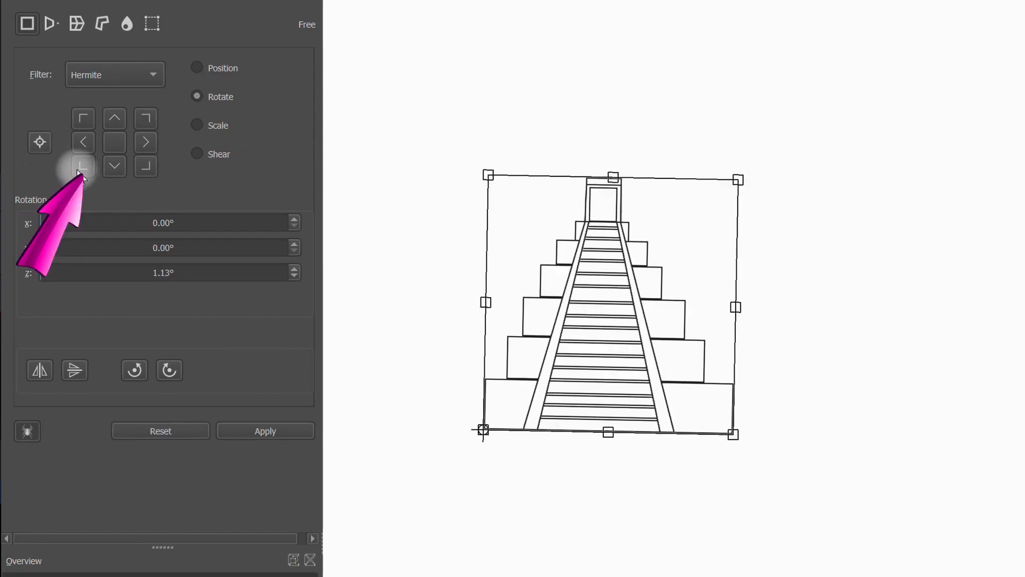
click(84, 164)
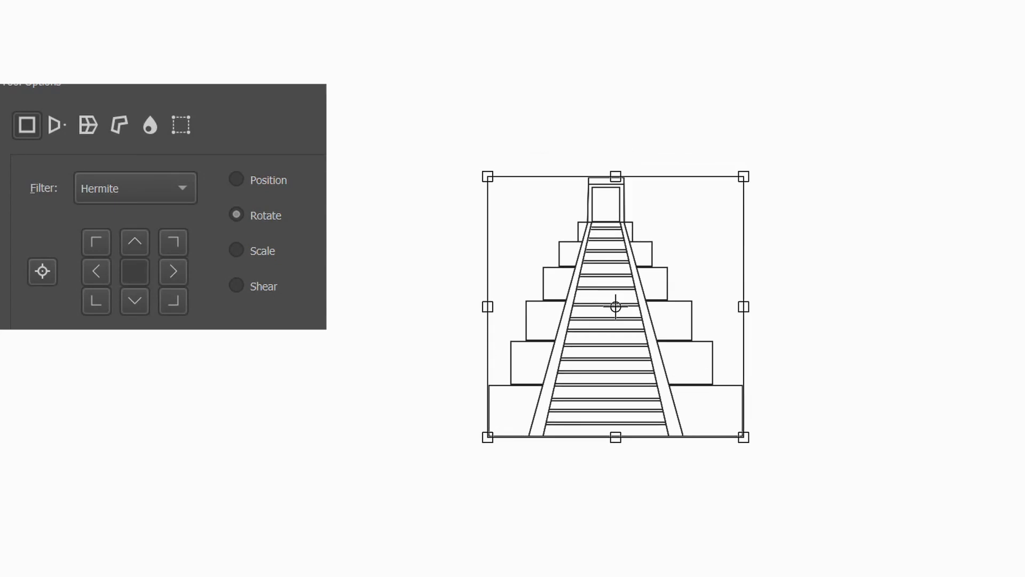
mouse_move(62, 256)
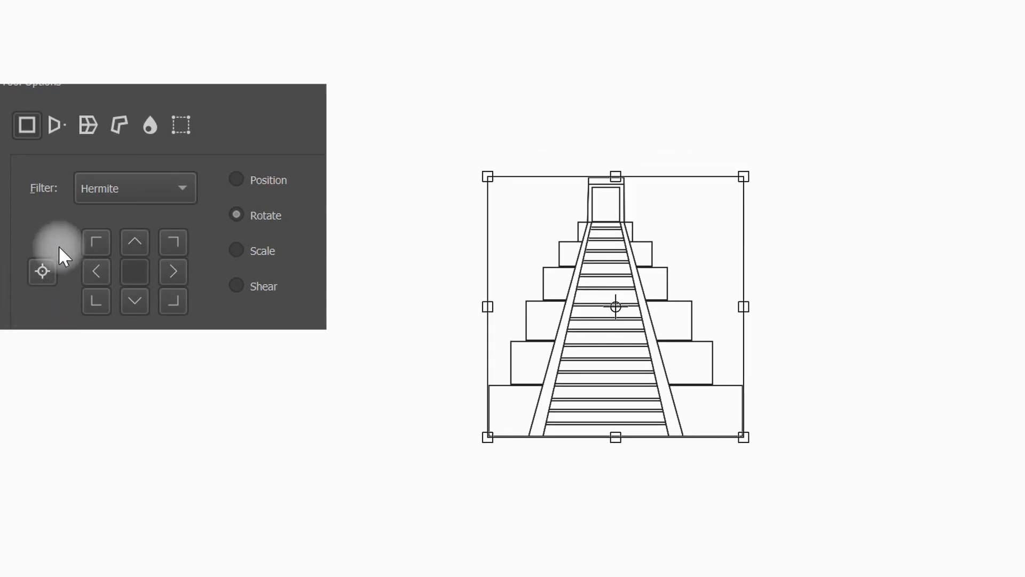
mouse_move(41, 271)
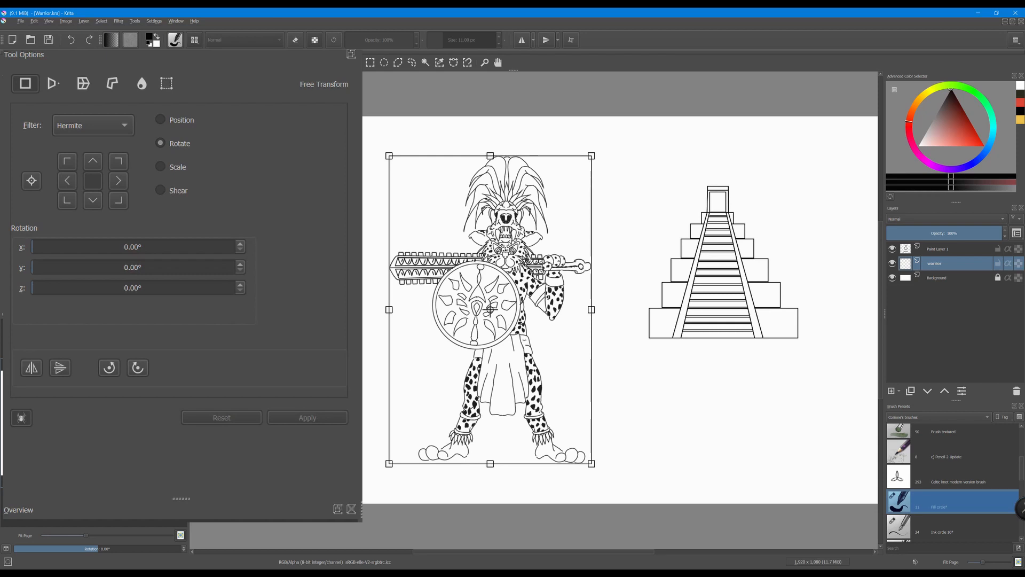
mouse_move(186, 136)
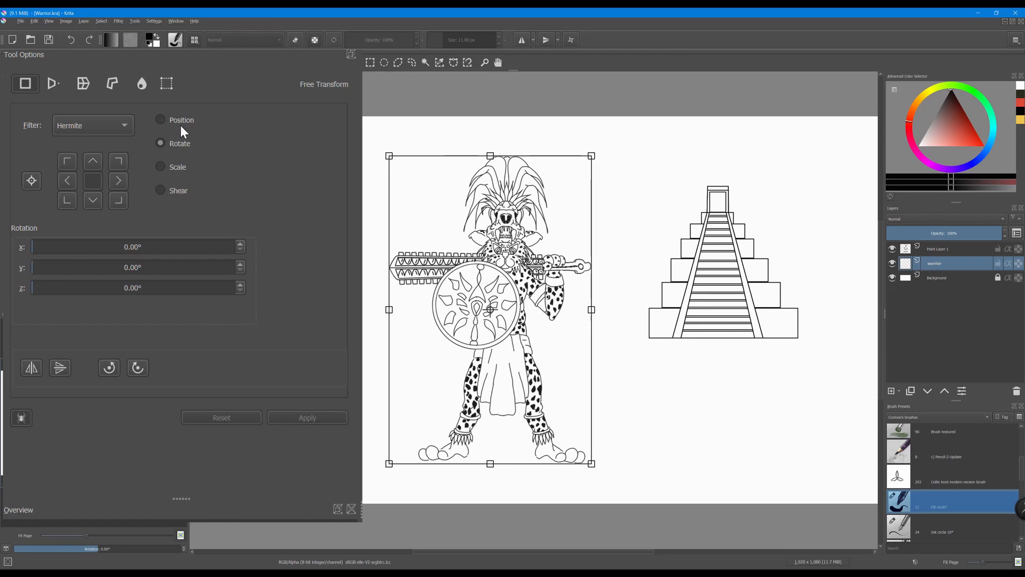
Set the warrior's transform position to 874 px horizontal and 562 px vertical.
click(159, 119)
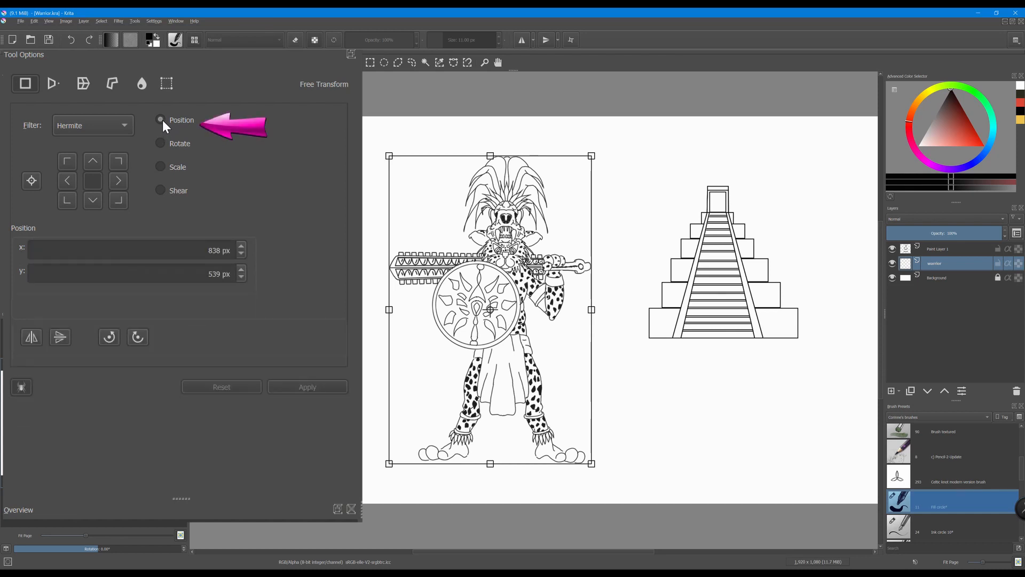
click(159, 120)
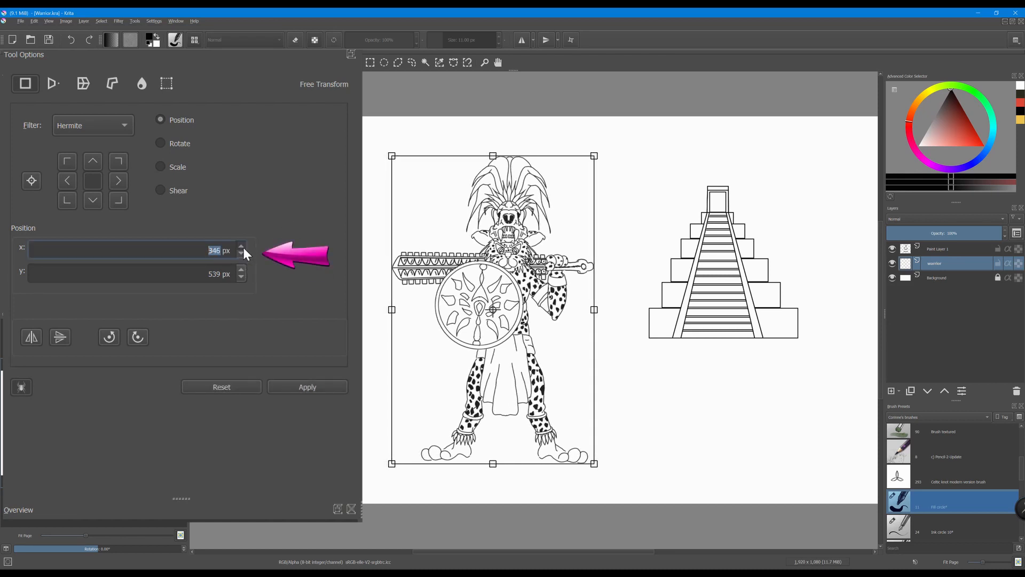
click(240, 247)
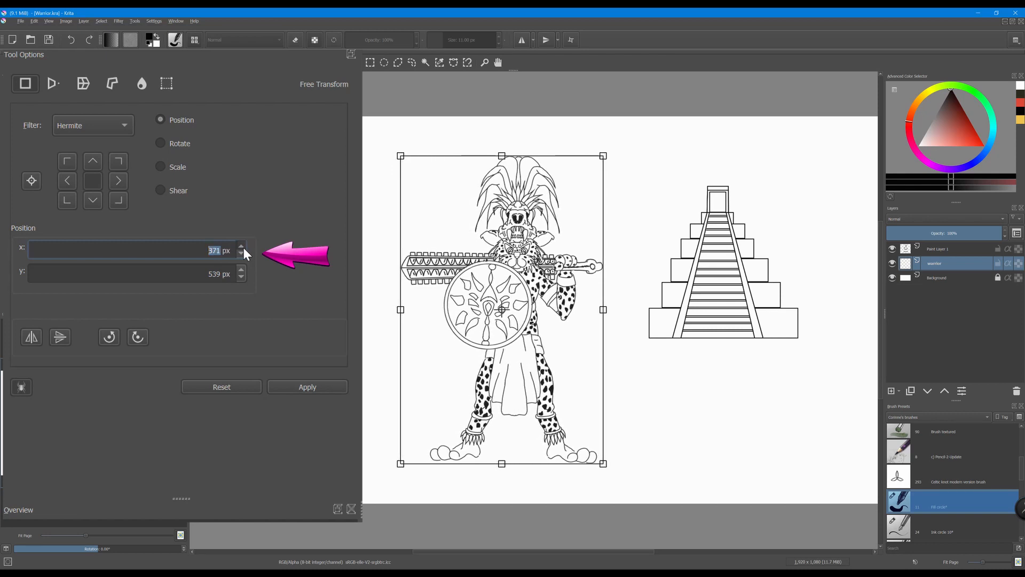
click(241, 246)
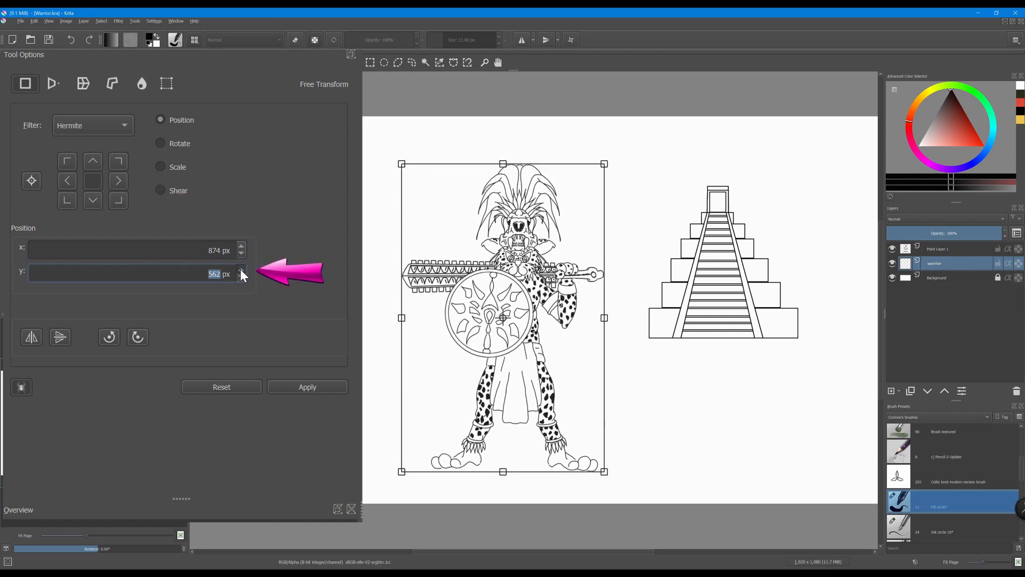
click(307, 387)
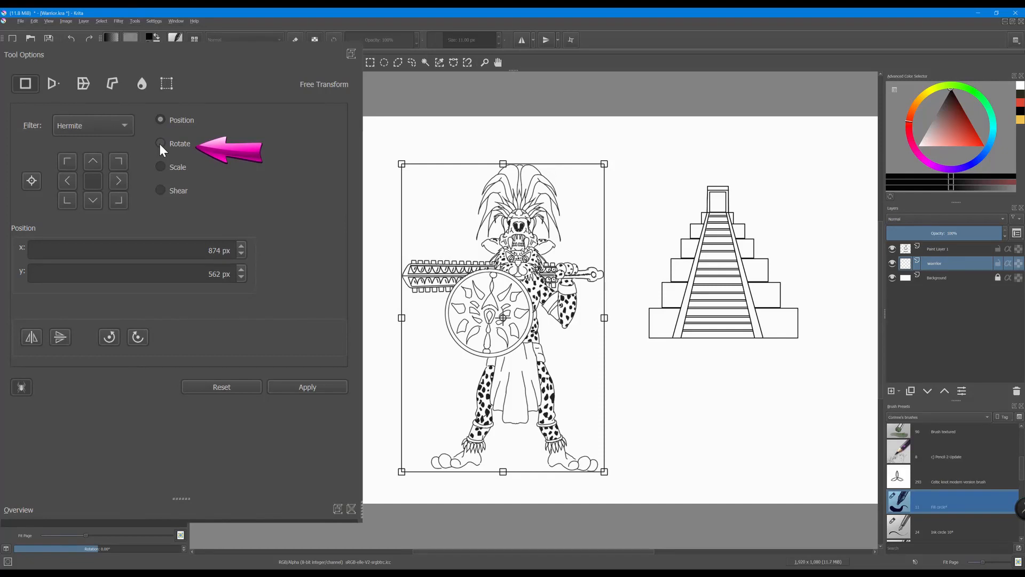
click(159, 143)
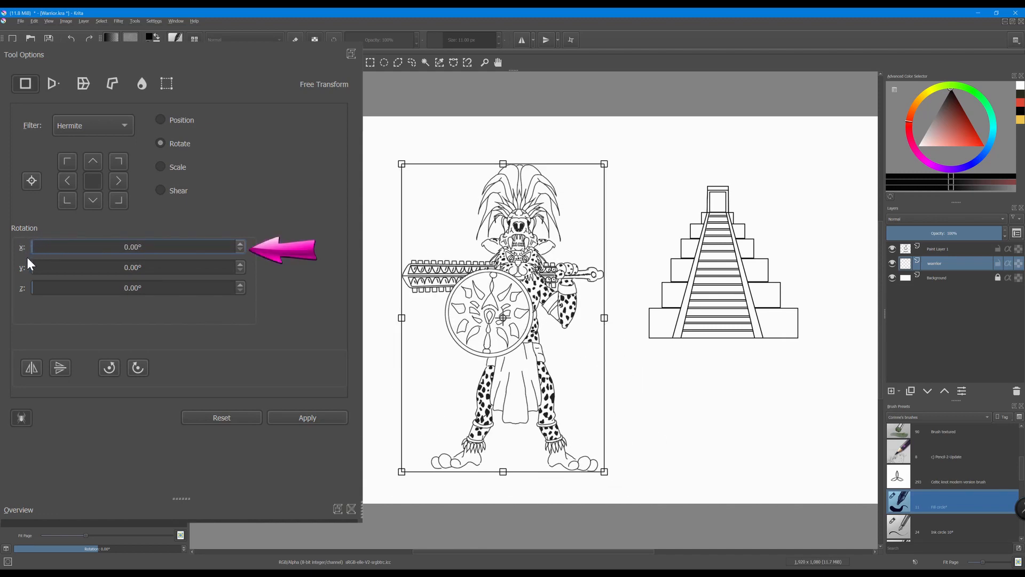
drag(131, 267, 163, 267)
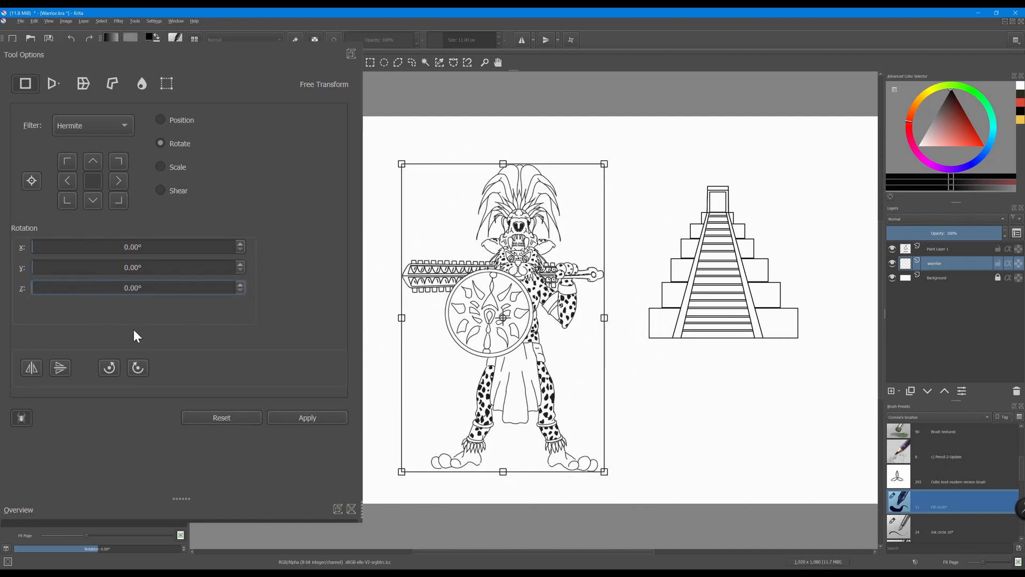
mouse_move(88, 368)
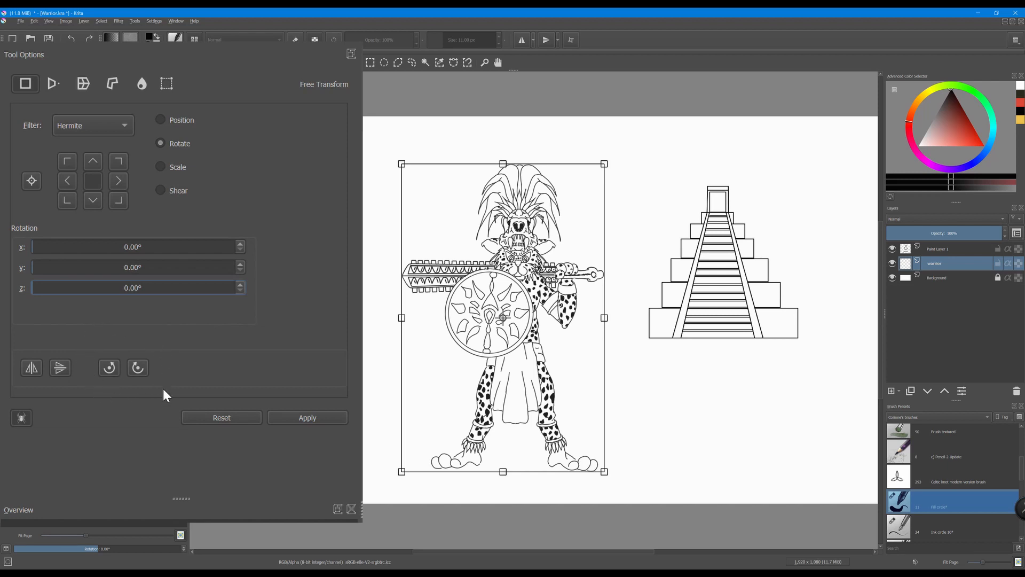
mouse_move(228, 382)
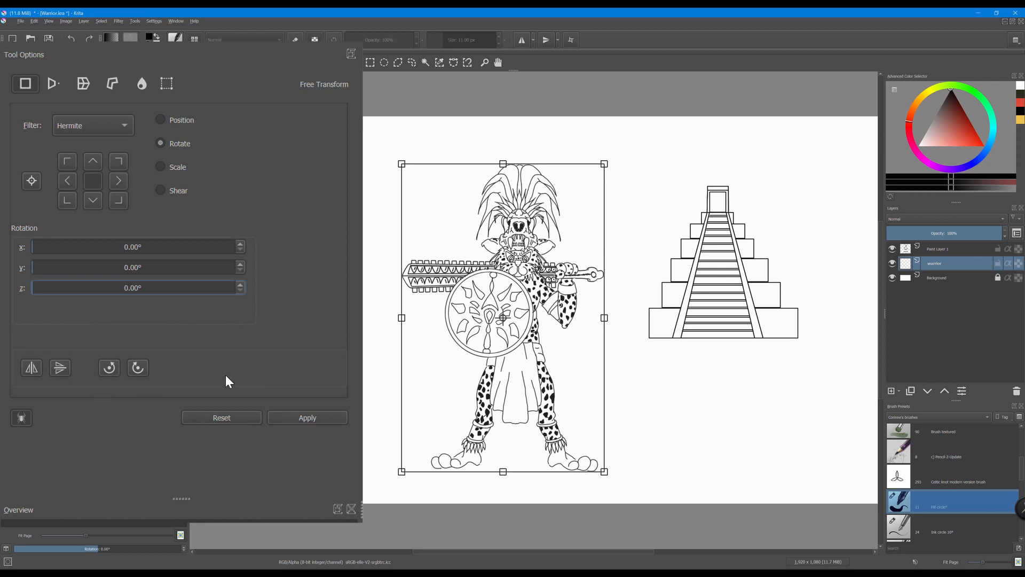
mouse_move(135, 392)
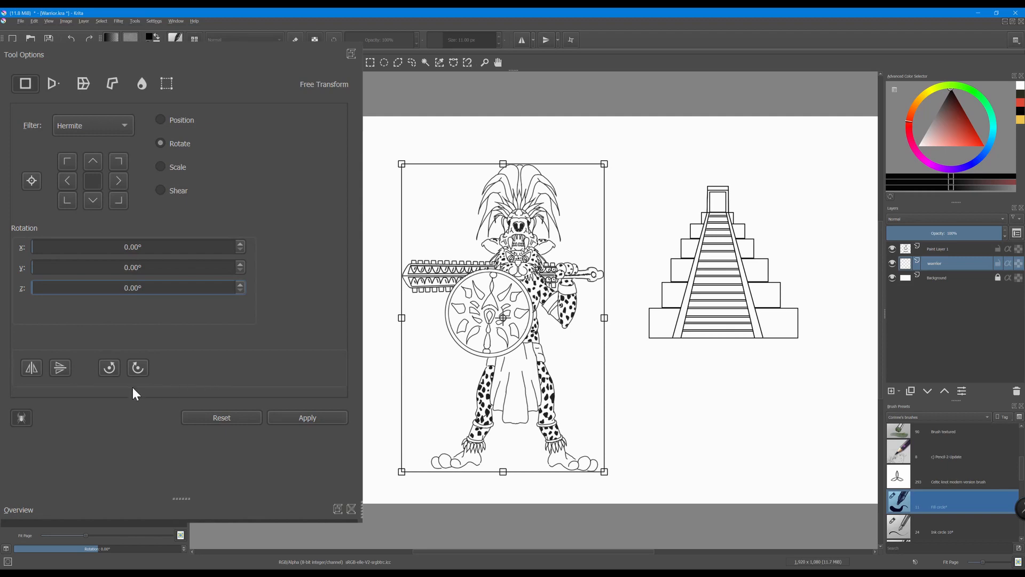
click(137, 367)
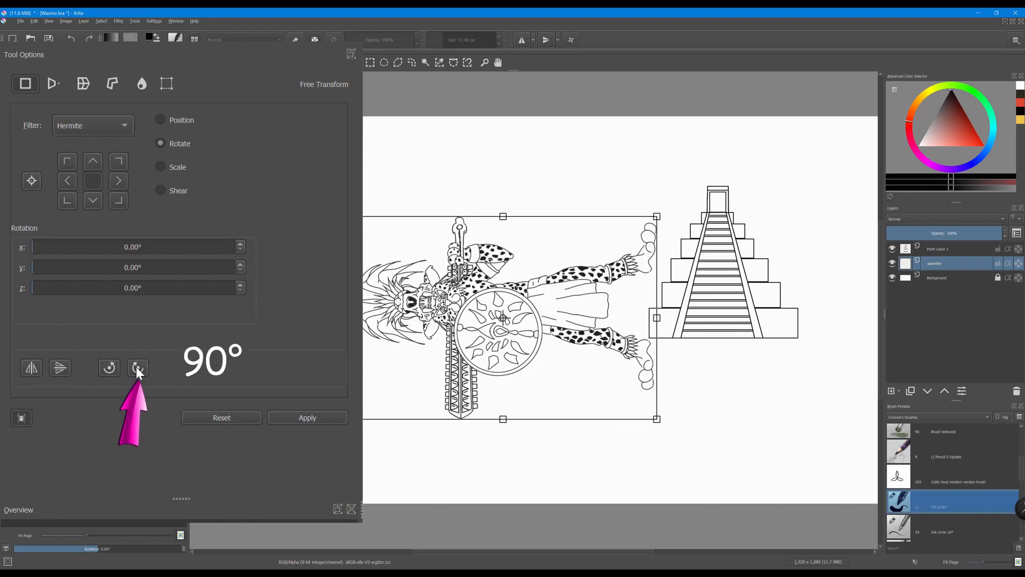
click(138, 367)
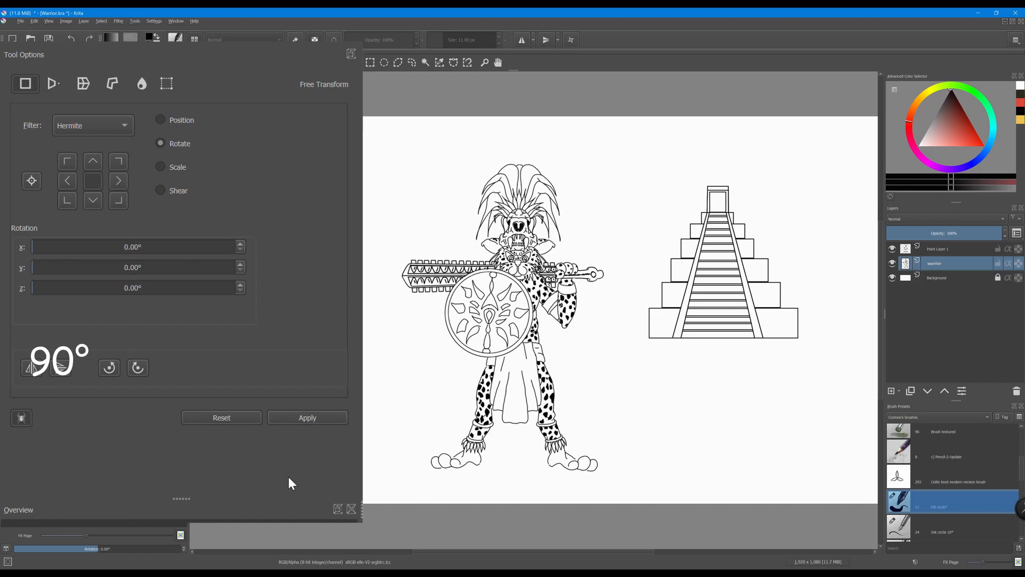
click(160, 167)
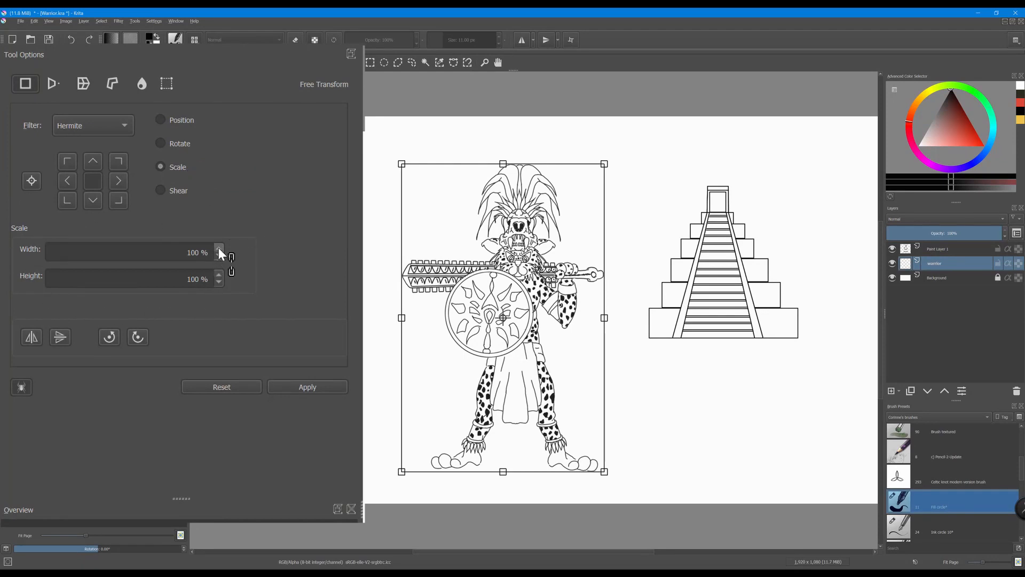
click(220, 250)
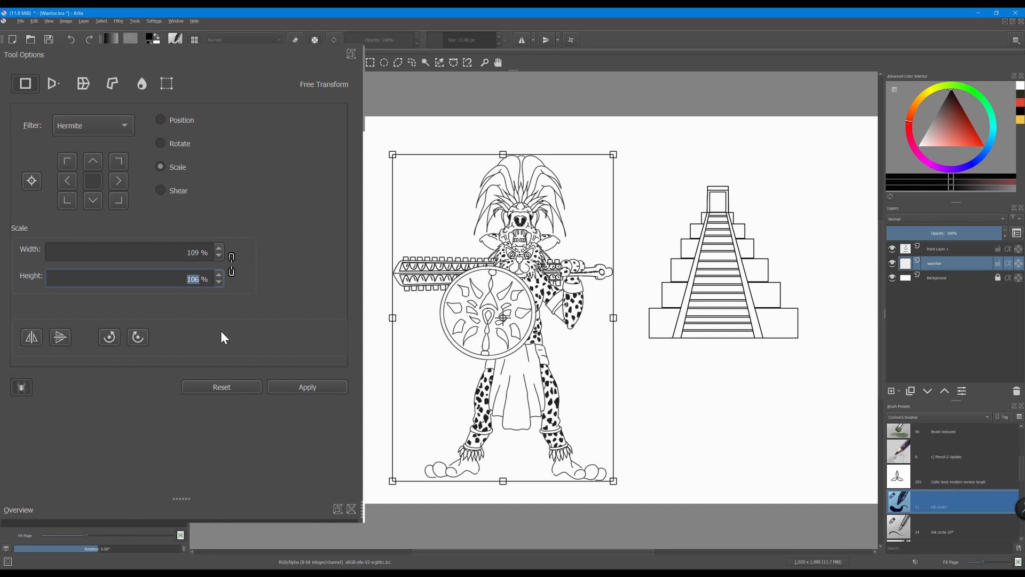
click(221, 386)
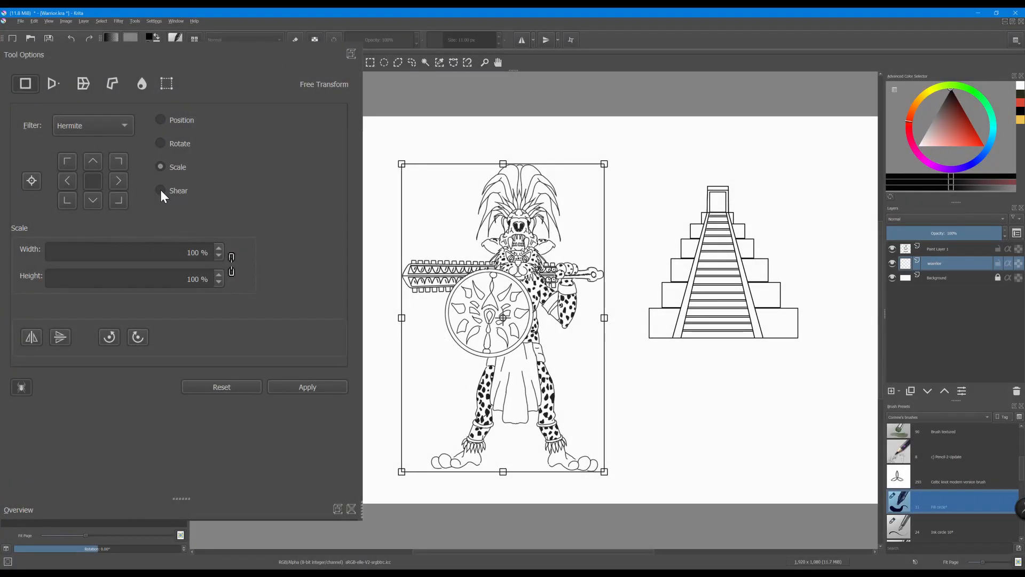
Switch the warrior's Free Transform options to Shear, both axes at 0.00%.
click(160, 190)
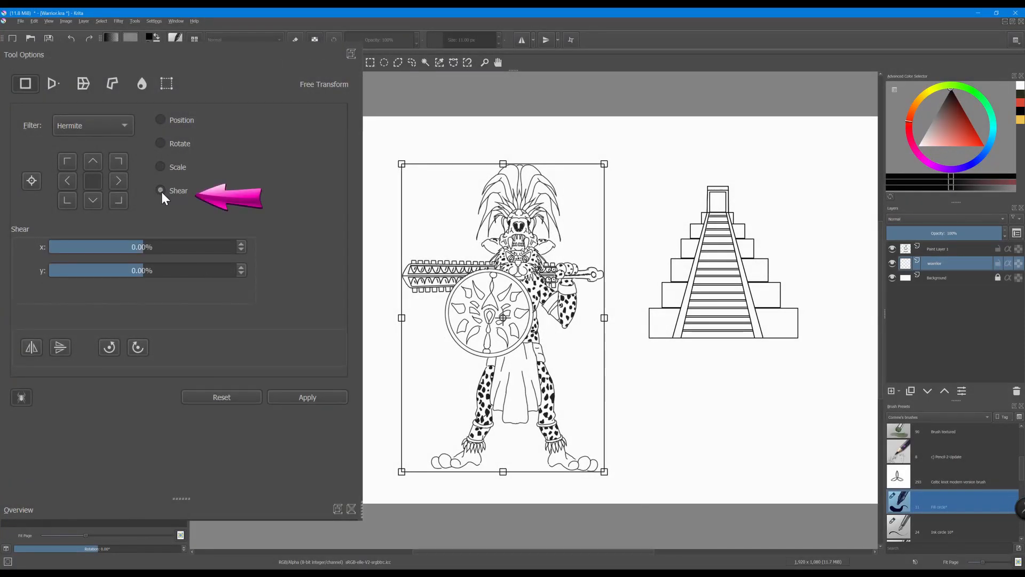
click(160, 191)
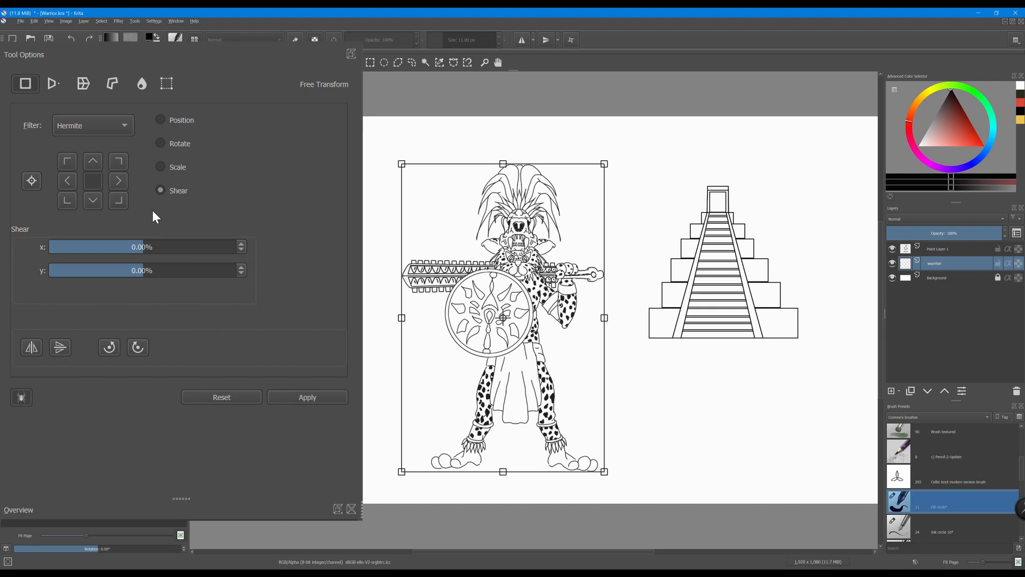
mouse_move(234, 313)
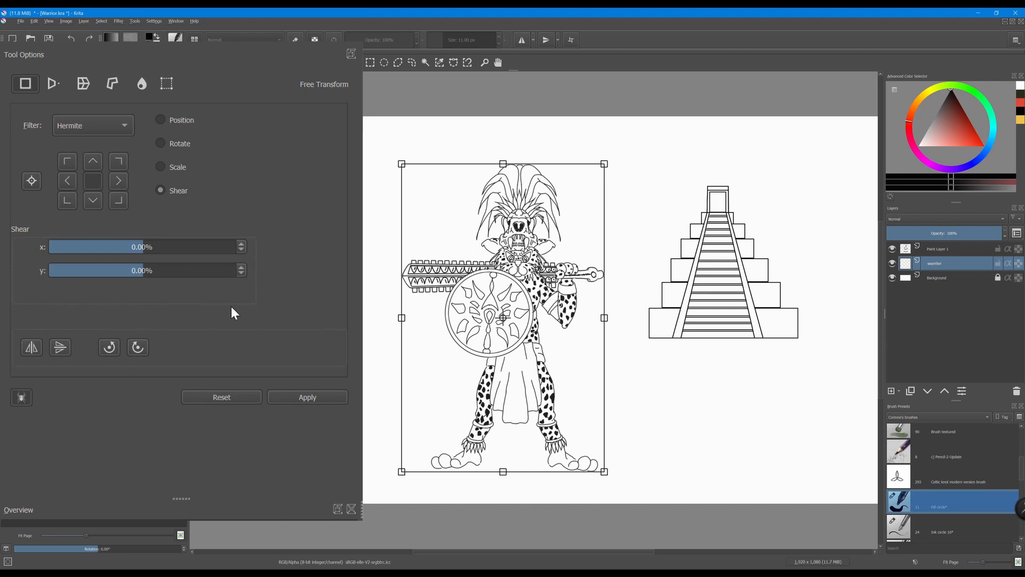
mouse_move(161, 289)
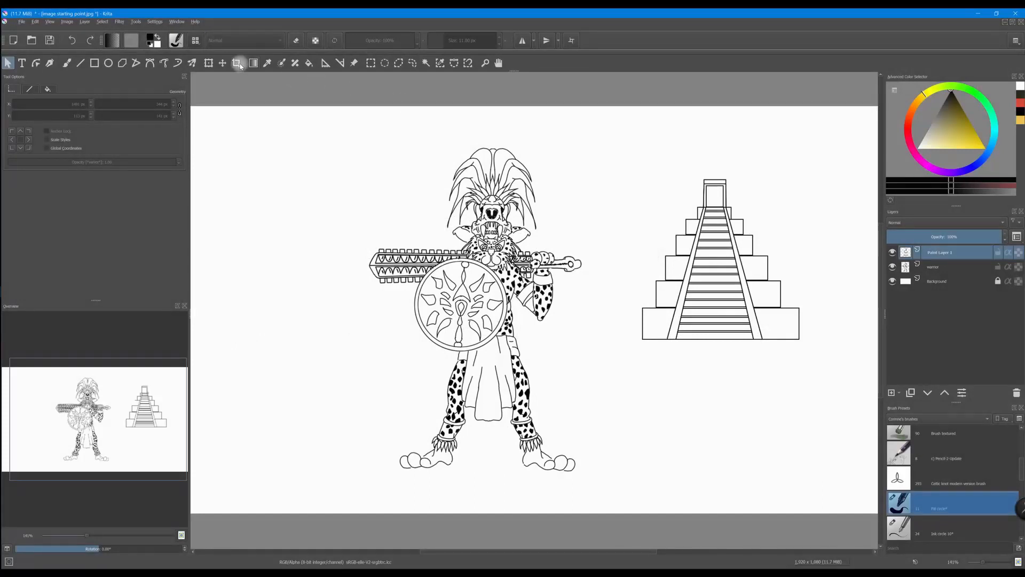
Rotate the temple around its vertical axis to about 152.72° for a leaning perspective.
click(209, 63)
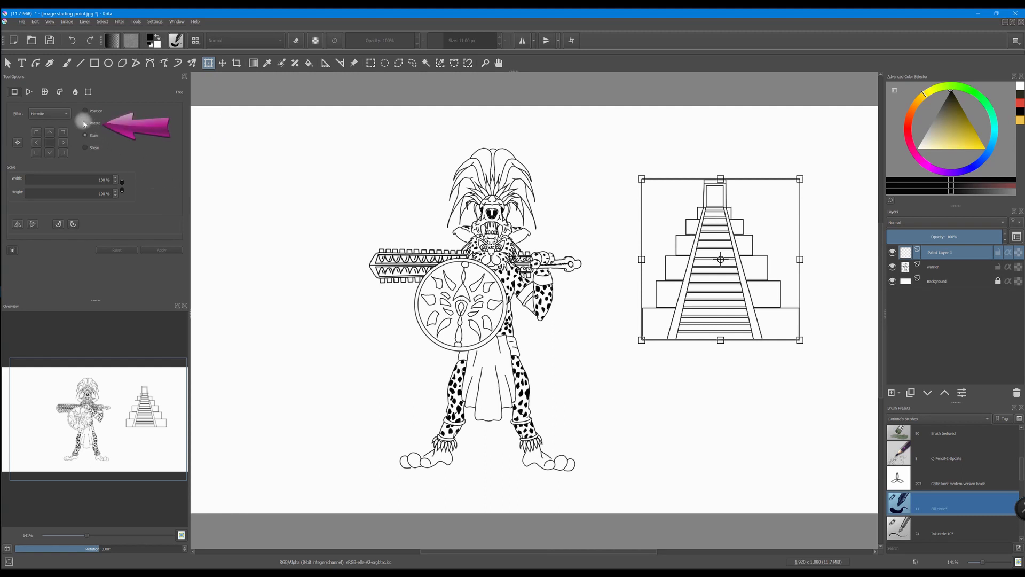
click(84, 123)
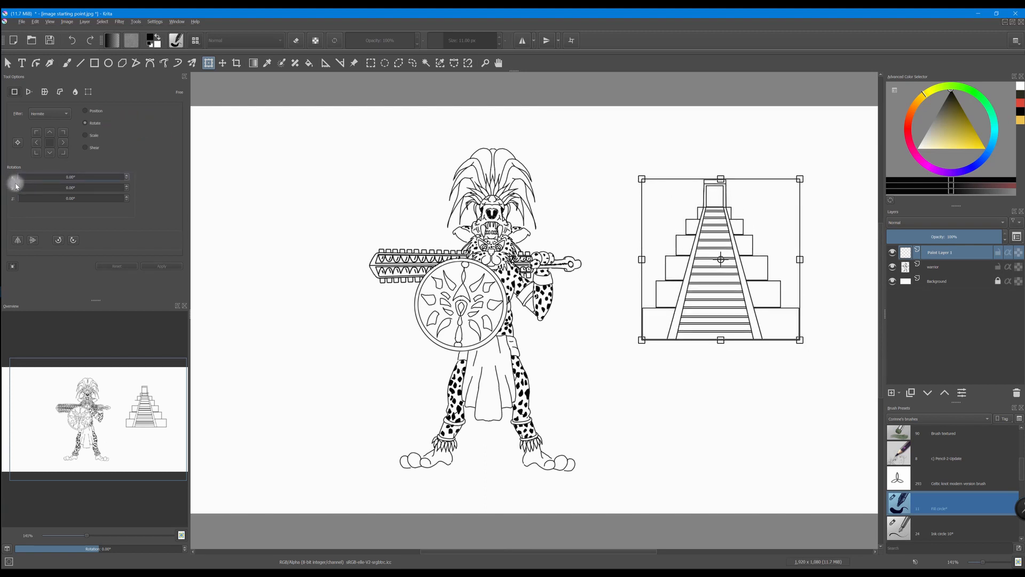
drag(20, 188, 72, 188)
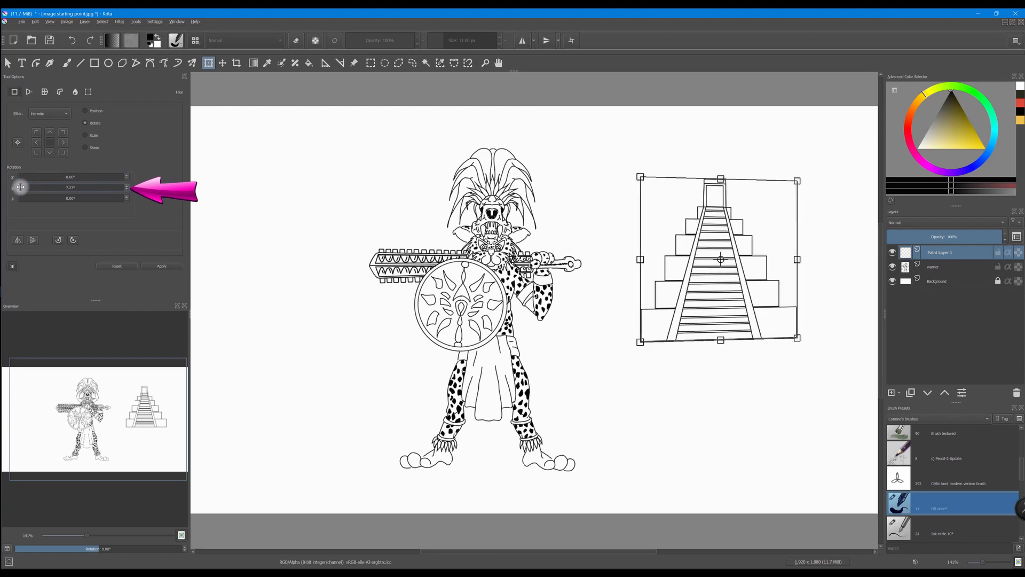
drag(19, 188, 42, 188)
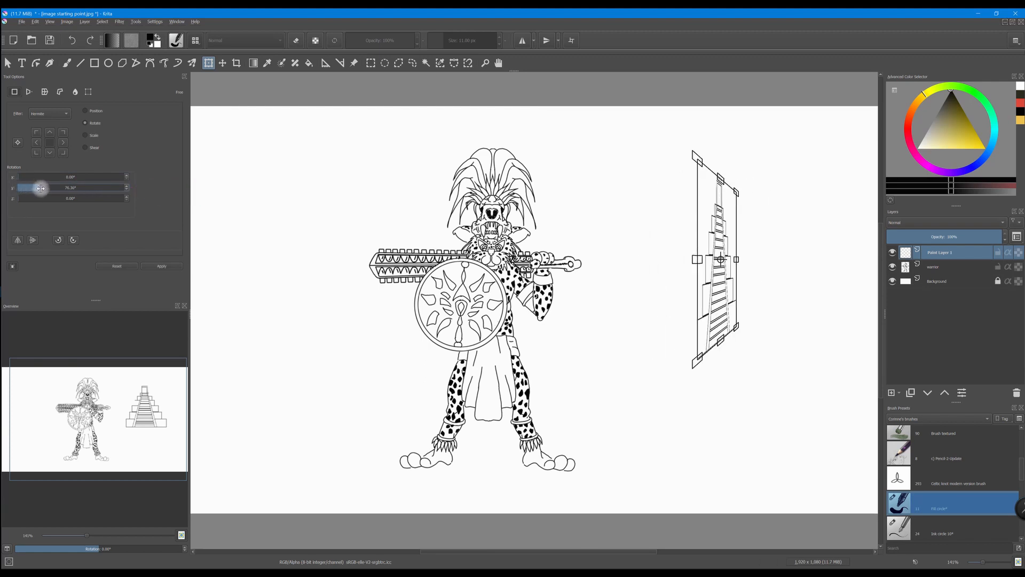
drag(39, 188, 59, 188)
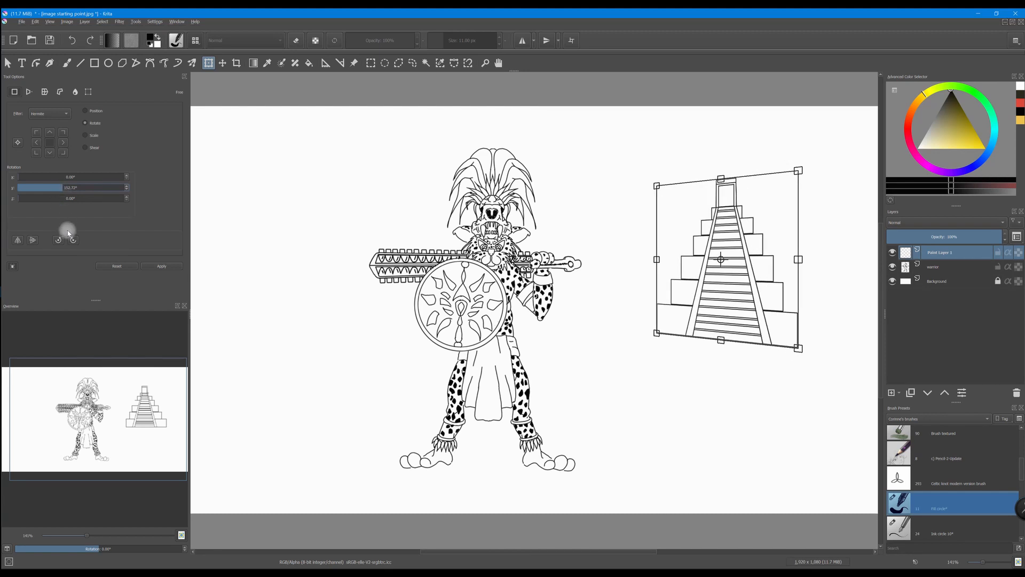
mouse_move(130, 275)
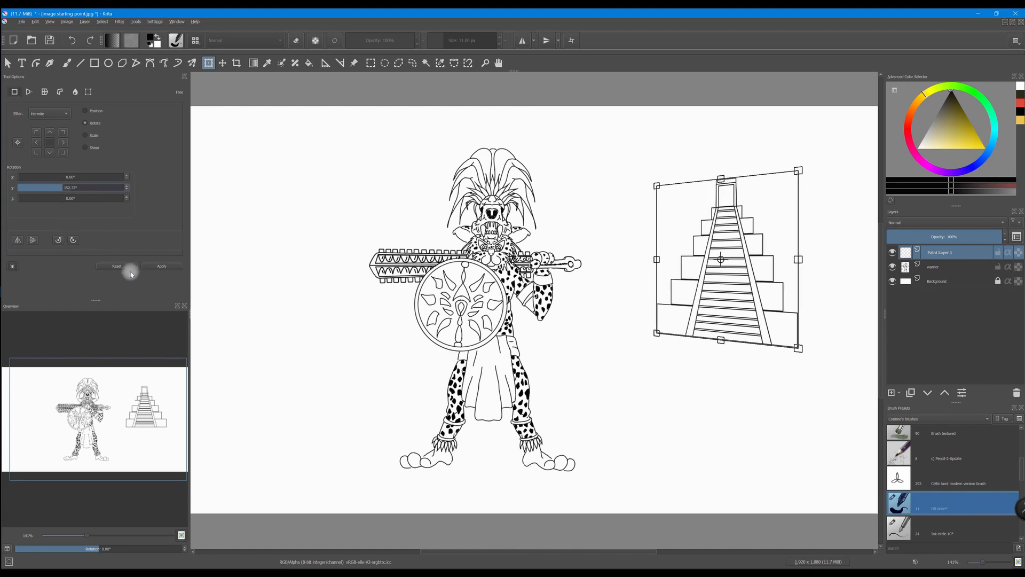
Apply the temple's 3D rotation.
click(162, 266)
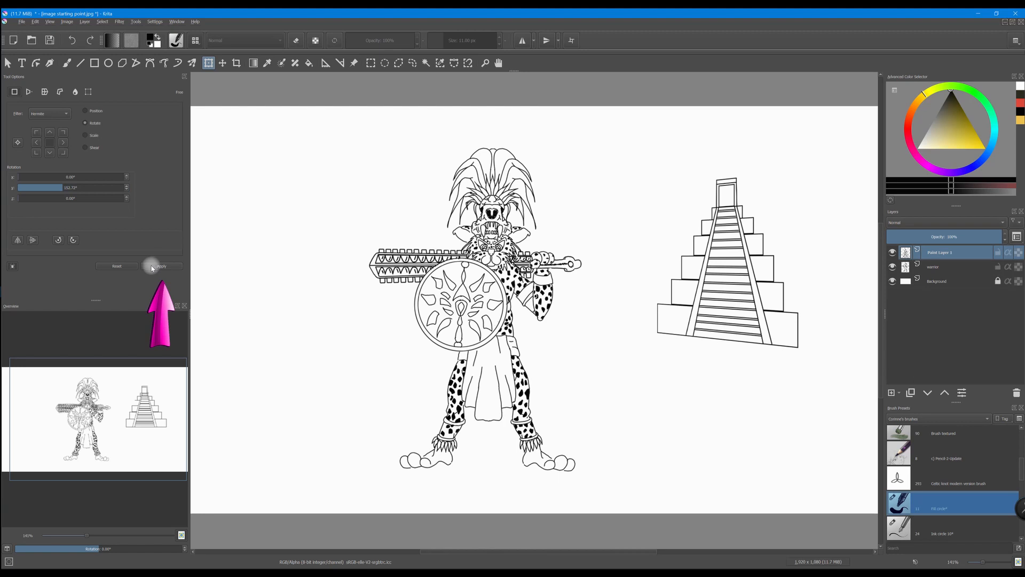
click(942, 266)
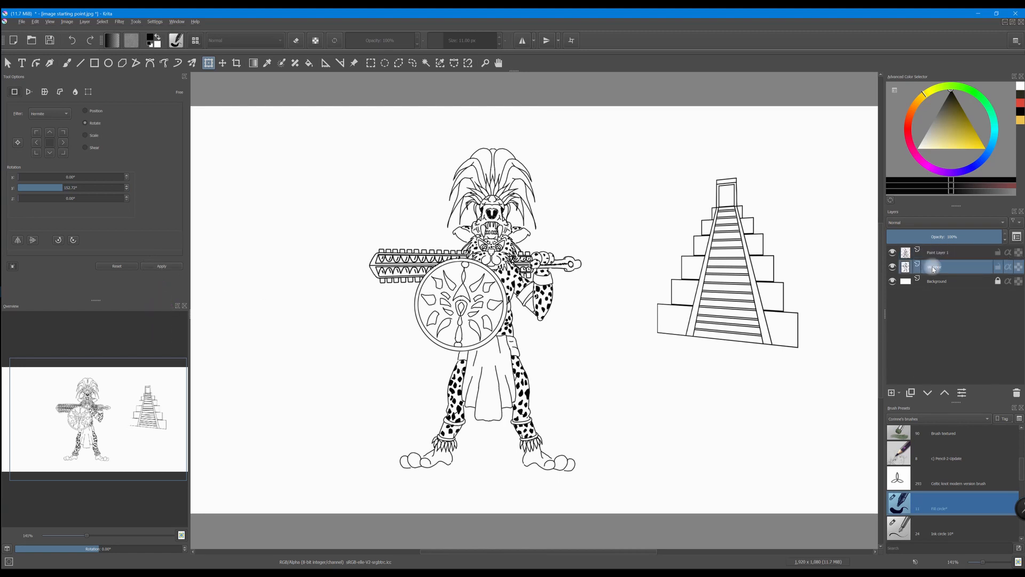
Rotate the warrior about 25° vertically, drag it just left of the temple and commit it.
click(935, 266)
text(warrior)
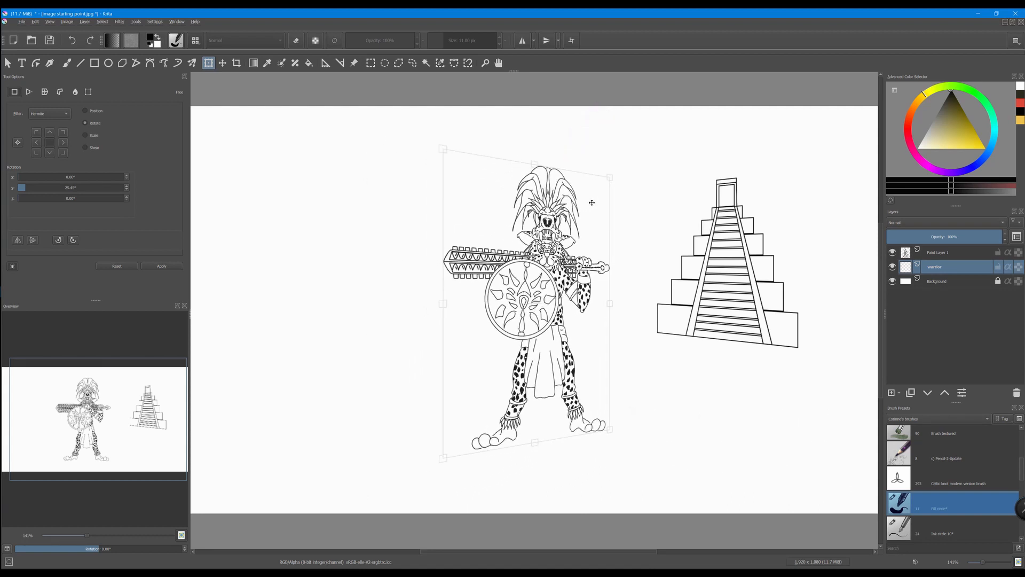
drag(591, 202, 639, 175)
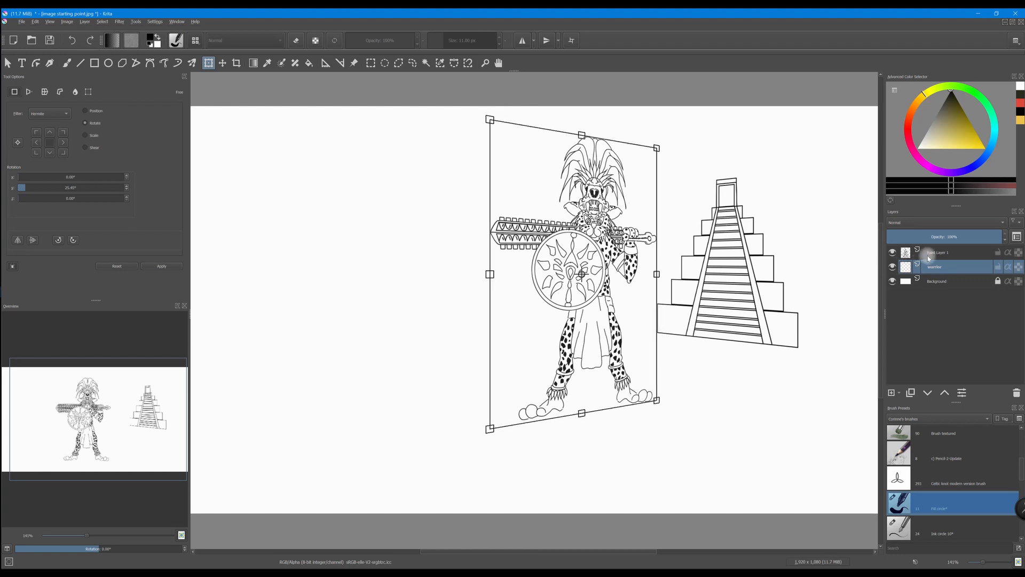
click(942, 252)
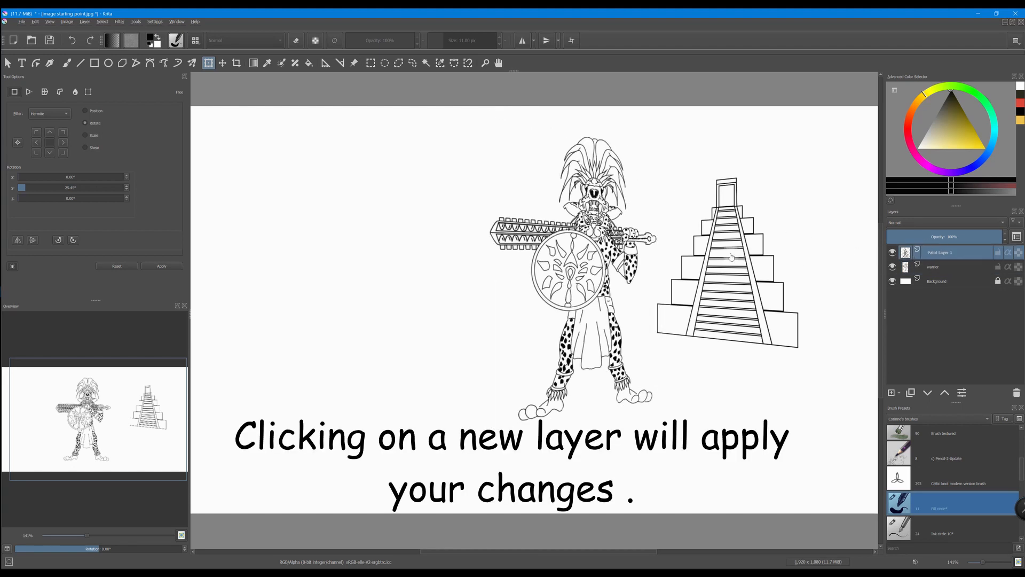
click(942, 252)
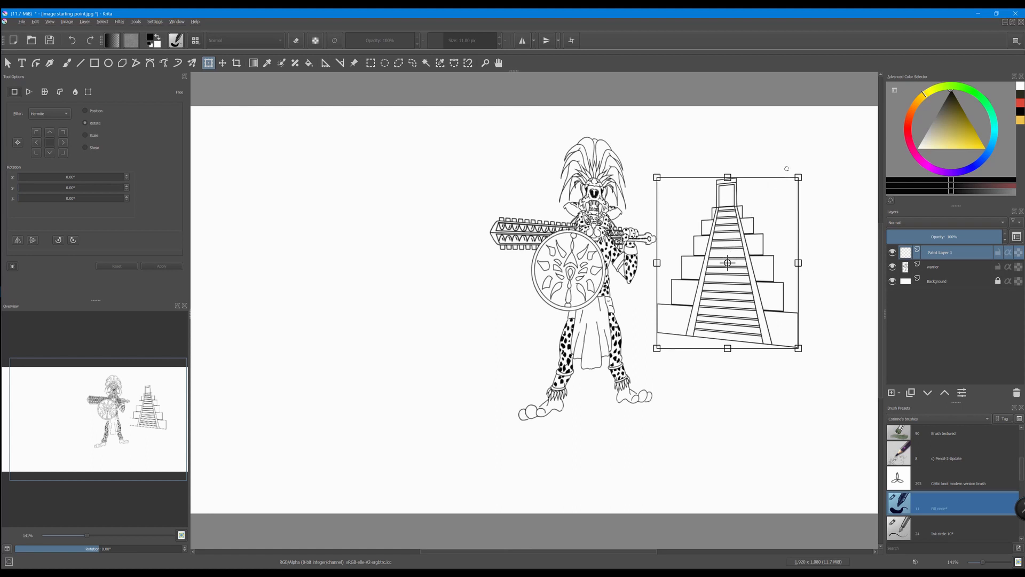